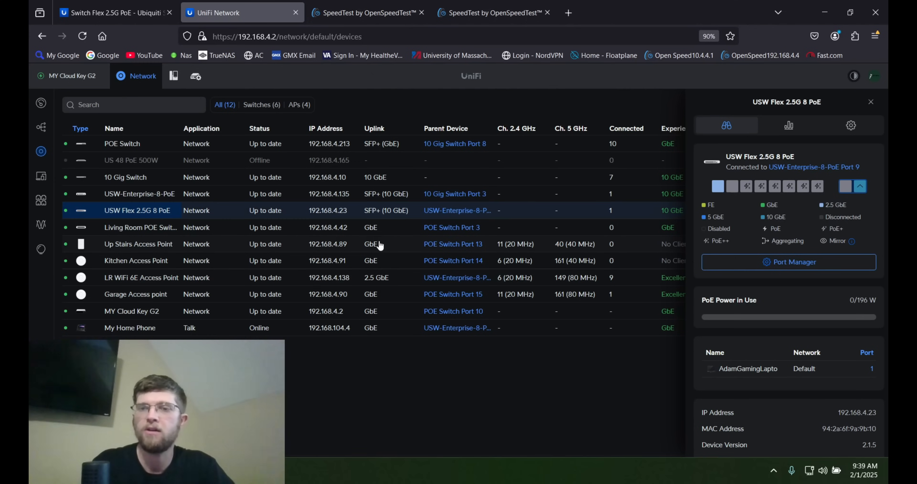
{"action": "mouse_move", "coordinate": [797, 291]}
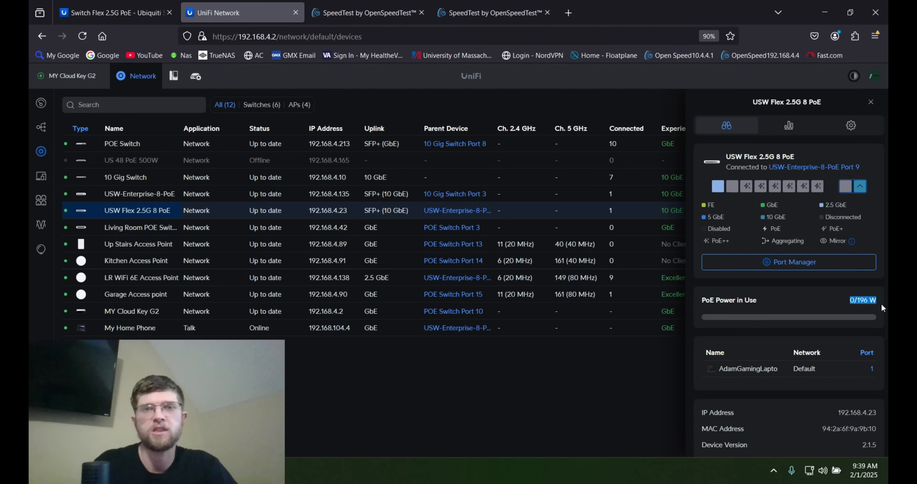
Review port 1's settings in Port Manager, confirming PoE is Off, then move to the Ubiquiti Store.
{"action": "left_click", "coordinate": [788, 262]}
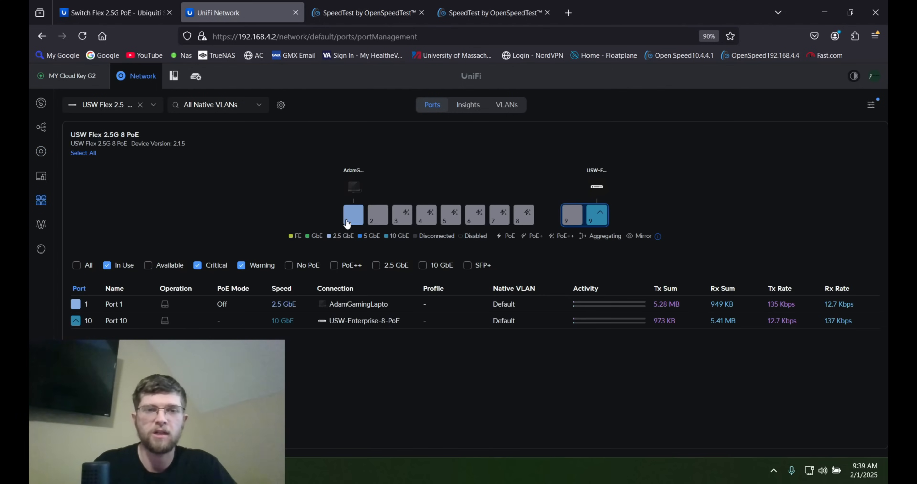
{"action": "left_click", "coordinate": [353, 214]}
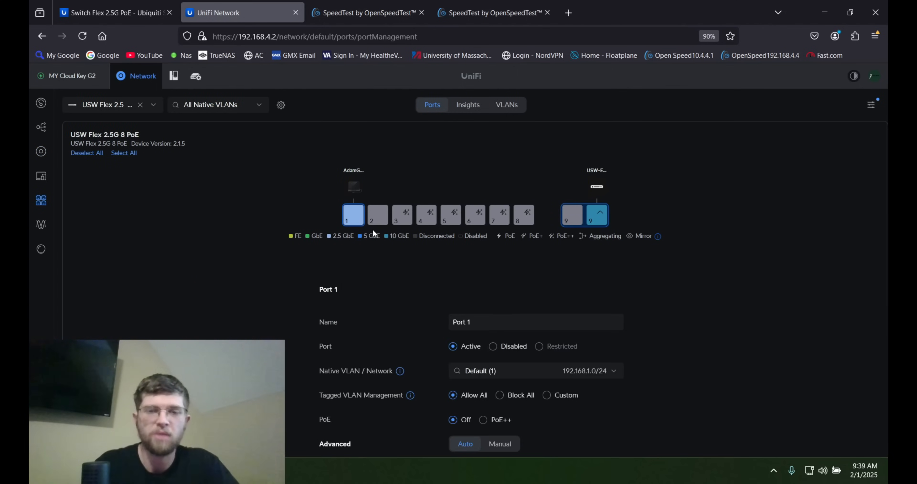
{"action": "mouse_move", "coordinate": [438, 429]}
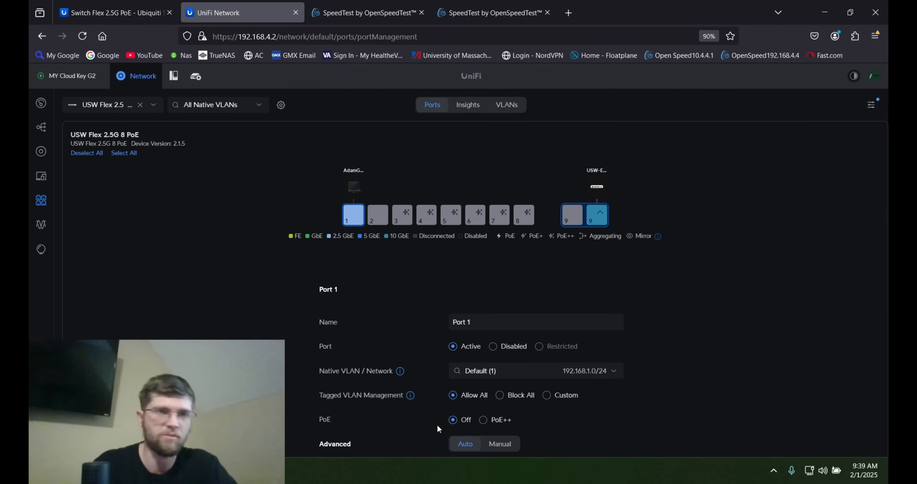
{"action": "mouse_move", "coordinate": [471, 427]}
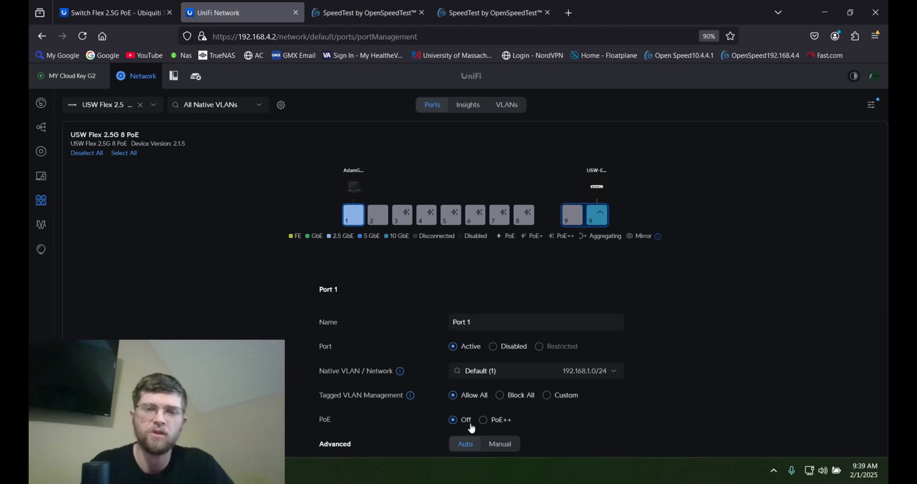
{"action": "scroll", "scroll_direction": "down", "scroll_amount": 3}
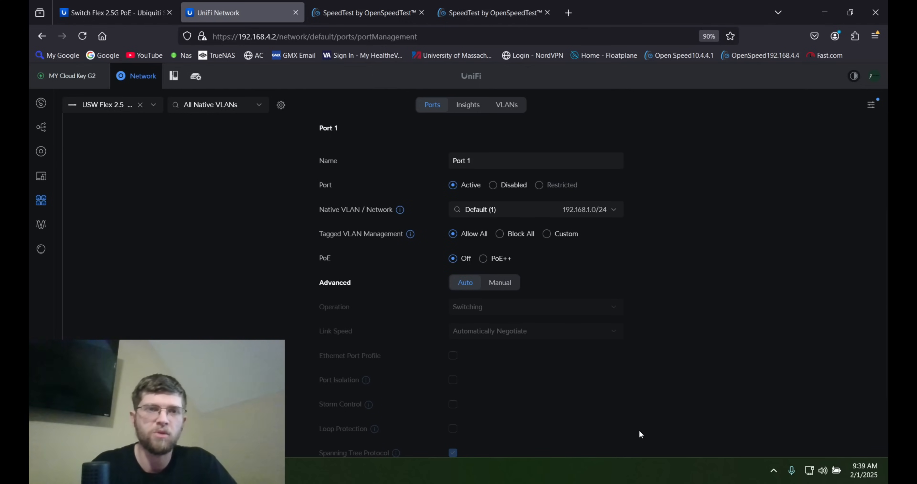
{"action": "left_click", "coordinate": [111, 12]}
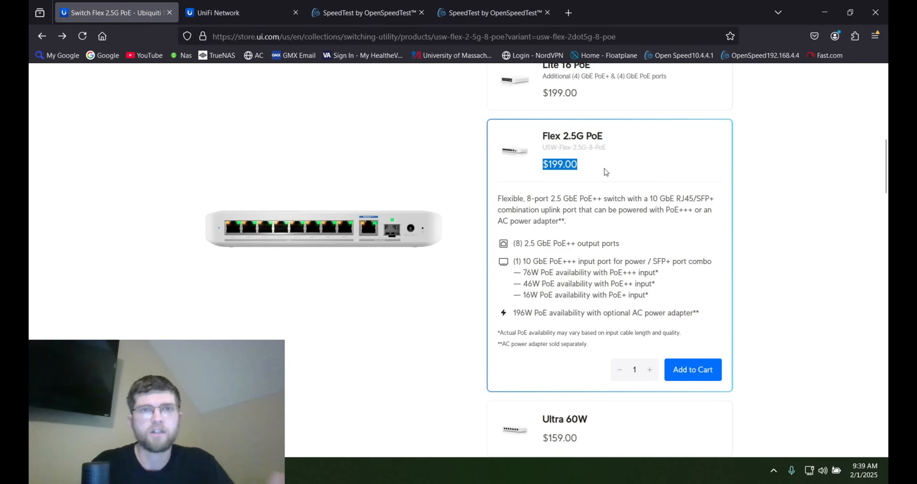
{"action": "mouse_move", "coordinate": [613, 172]}
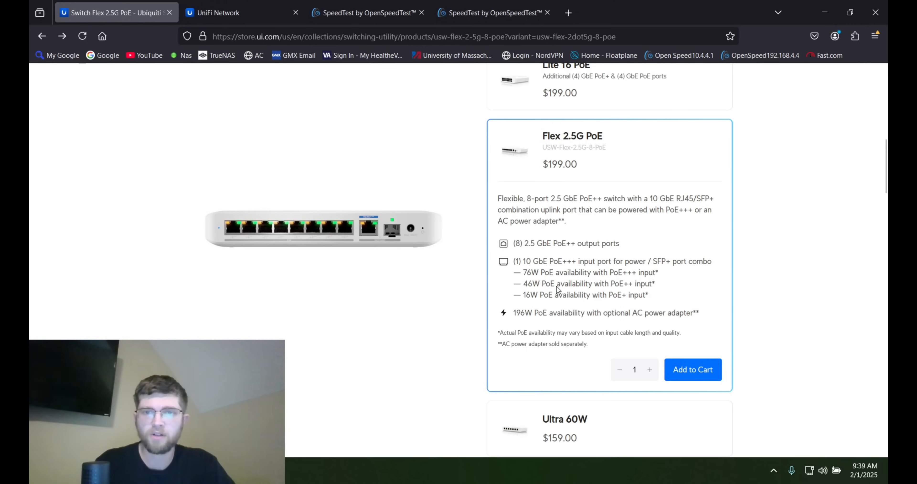
{"action": "mouse_move", "coordinate": [537, 292]}
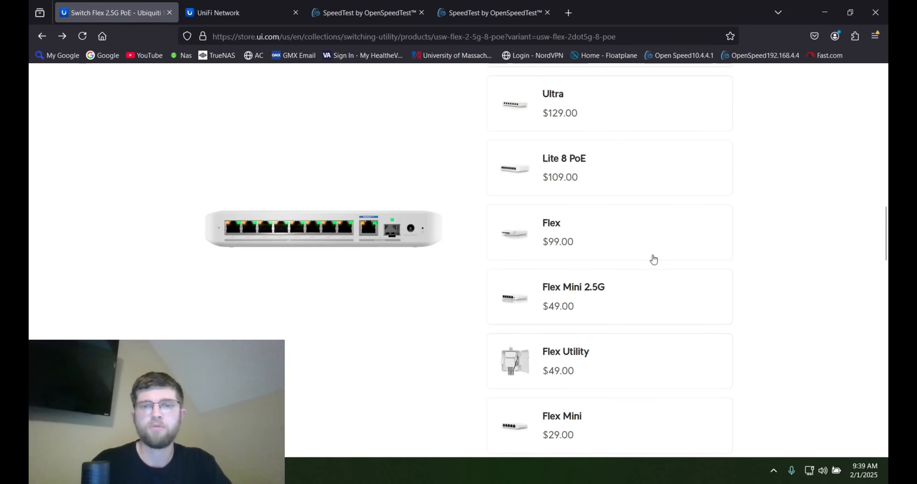
Scroll past the $199 Flex 2.5G PoE card to the accessory listings (210W AC adapter, 10G PoE++ adapter).
{"action": "scroll", "scroll_direction": "down", "scroll_amount": 3}
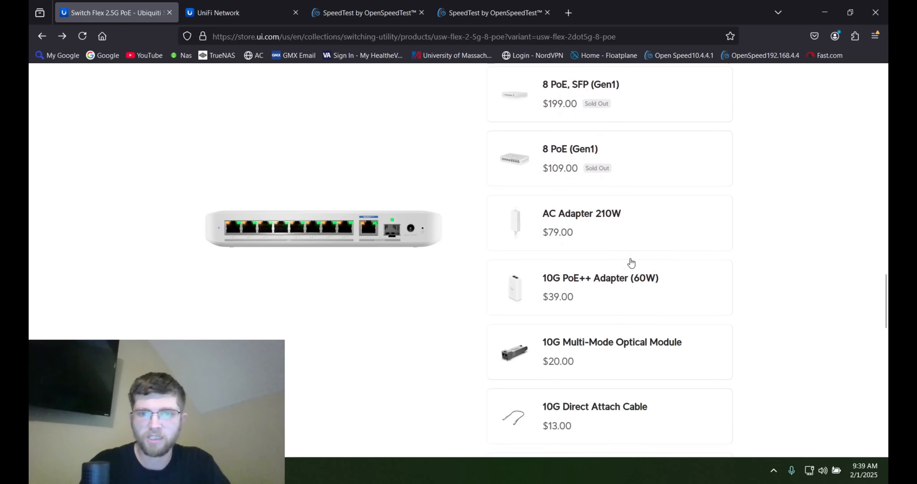
{"action": "scroll", "scroll_direction": "down", "scroll_amount": 3}
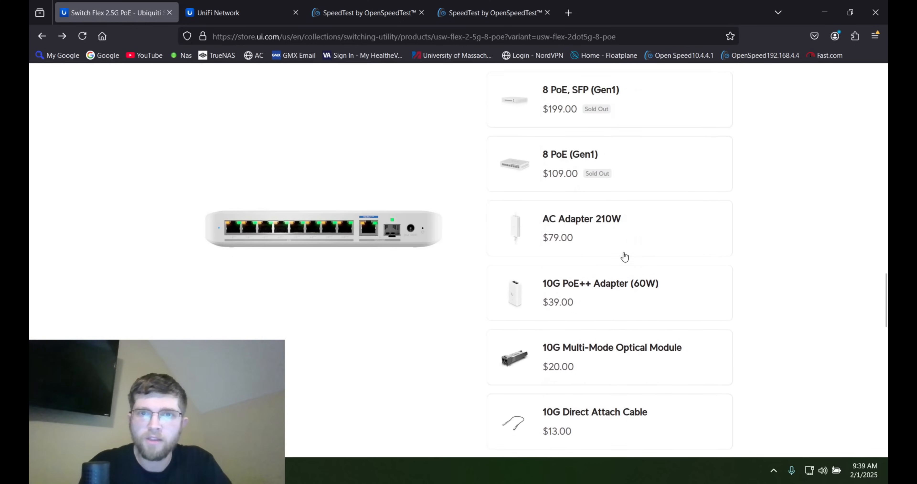
Bring up the $79 AC Adapter 210W product page with its compatibility list.
{"action": "left_click", "coordinate": [582, 228]}
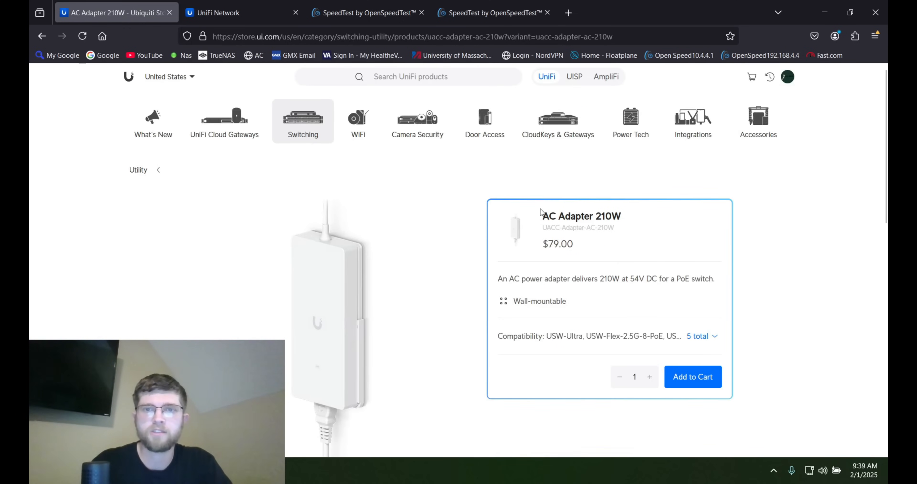
{"action": "mouse_move", "coordinate": [636, 223]}
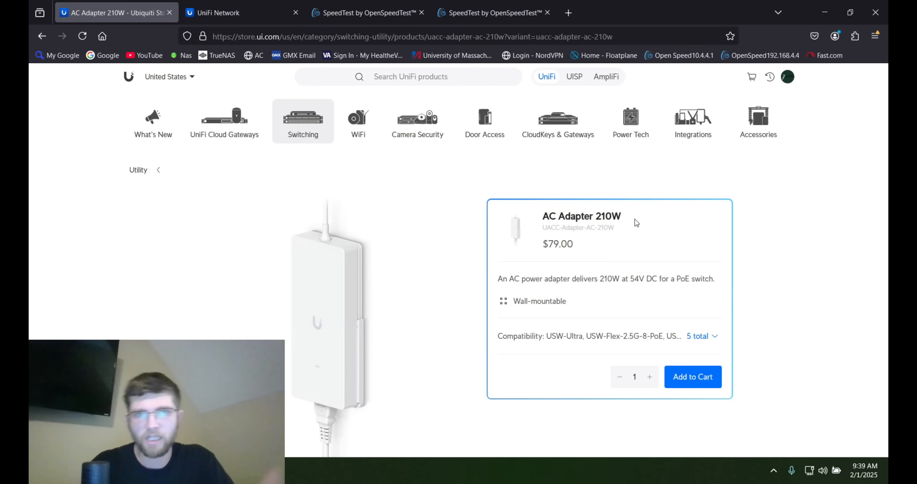
Run the speed test to remote server 10.4.4.4:9001, reaching 932 Mbps down and 781 up.
{"action": "left_click", "coordinate": [368, 12]}
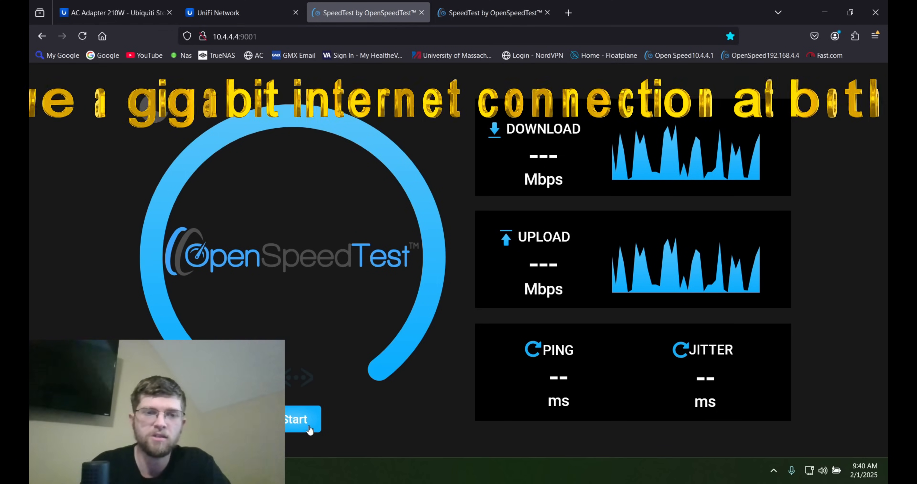
{"action": "left_click", "coordinate": [296, 420]}
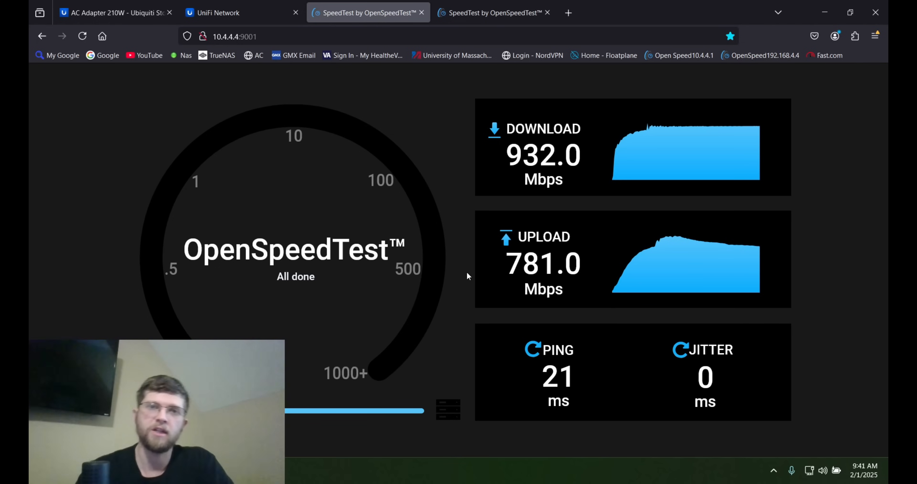
Start the speed test against the local server 192.168.4.4:3000.
{"action": "left_click", "coordinate": [493, 12]}
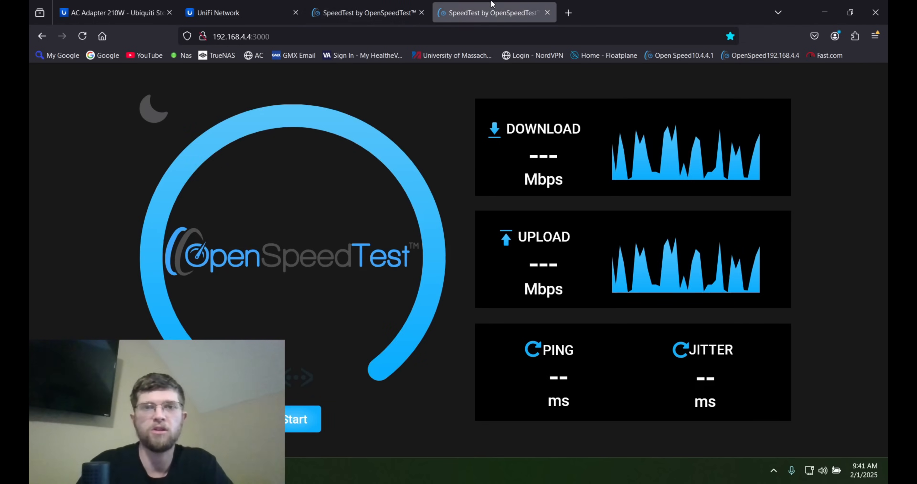
{"action": "left_click", "coordinate": [295, 419]}
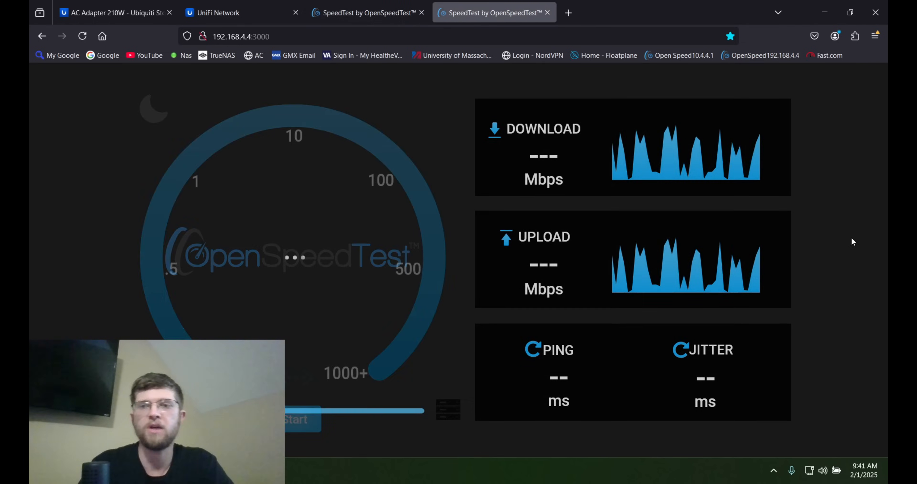